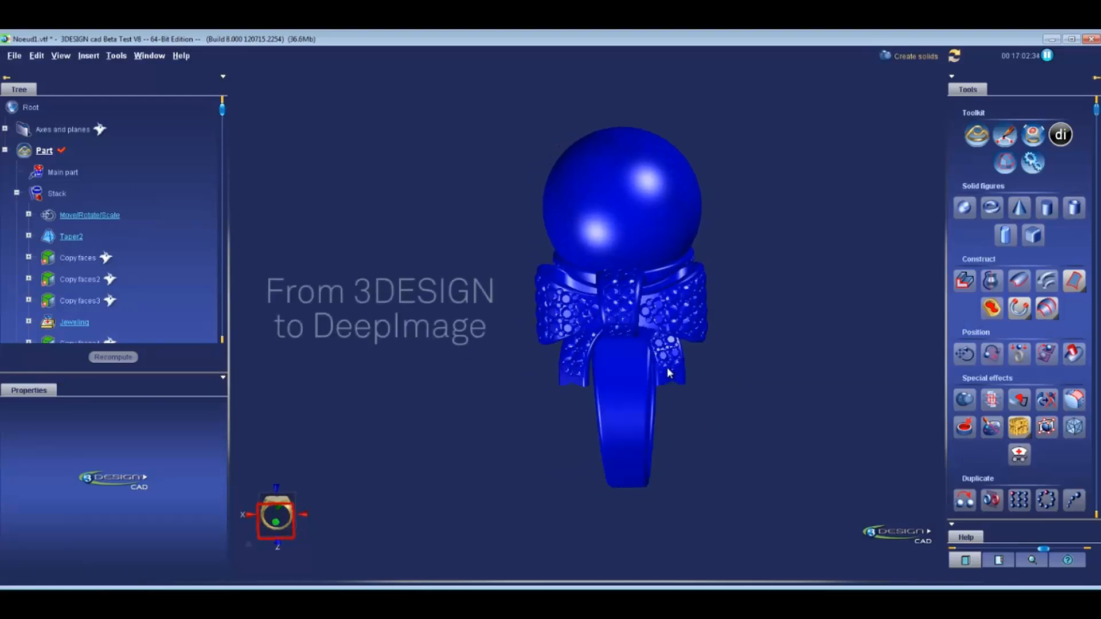
pyautogui.moveTo(1060, 134)
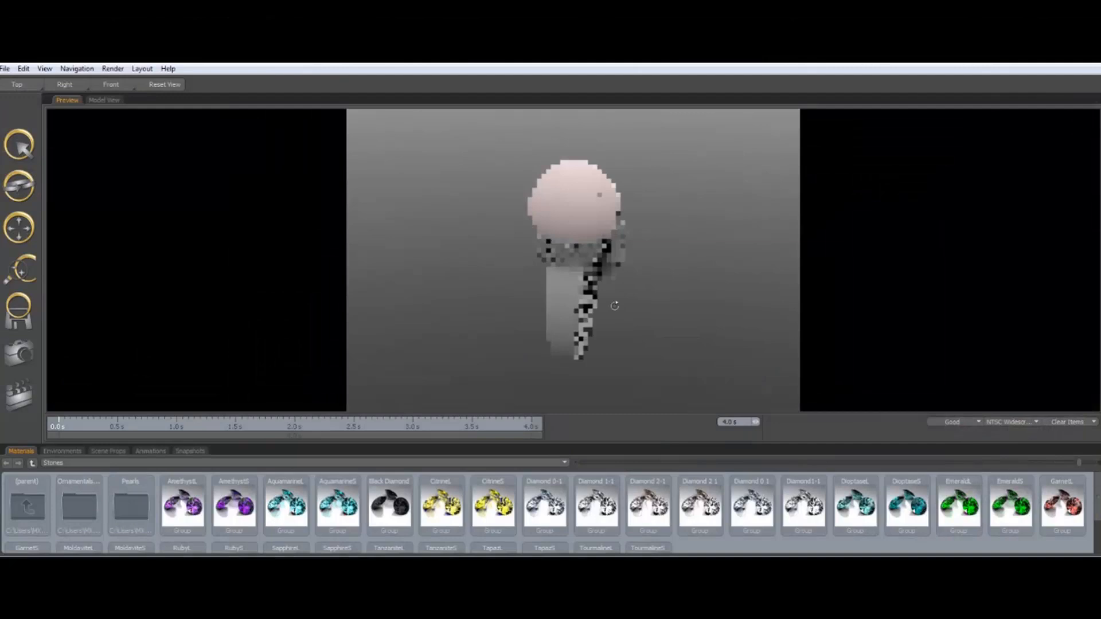
# Apply a bright snowy environment to the pearl ring, then load the solitaire ring model
pyautogui.click(62, 451)
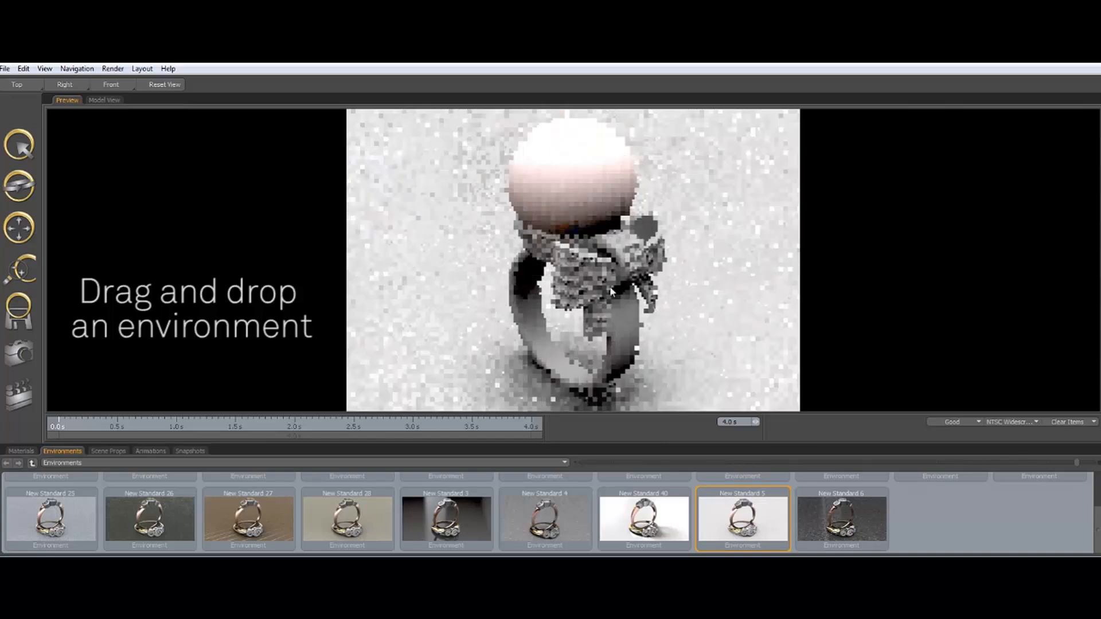
pyautogui.click(21, 450)
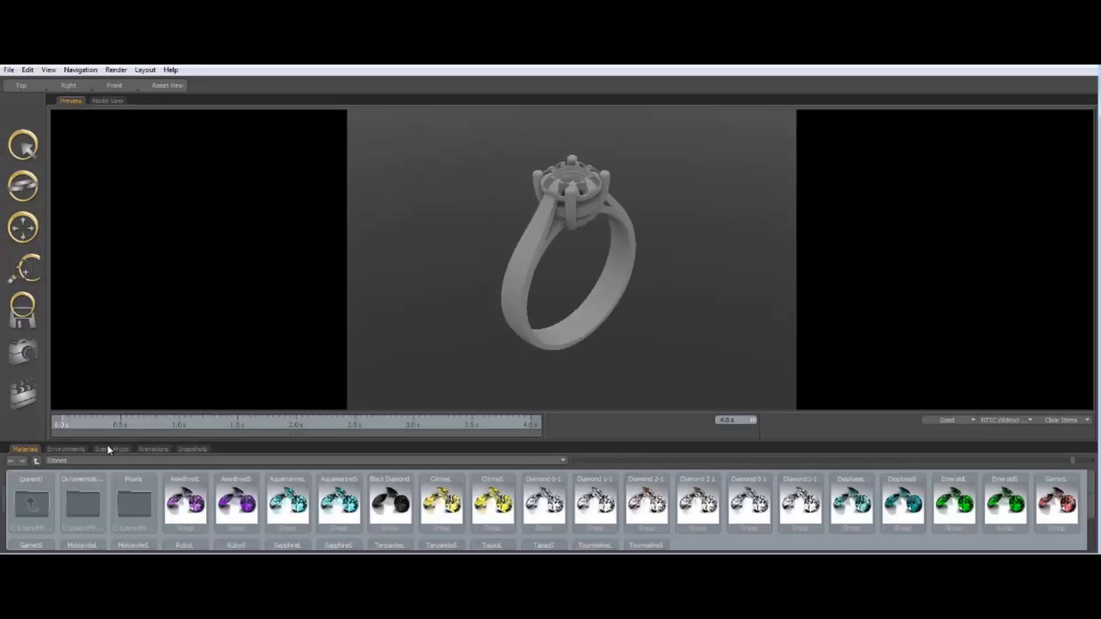
# Place the solitaire ring in the open red ringbox prop and give its centre stone a diamond material
pyautogui.click(111, 449)
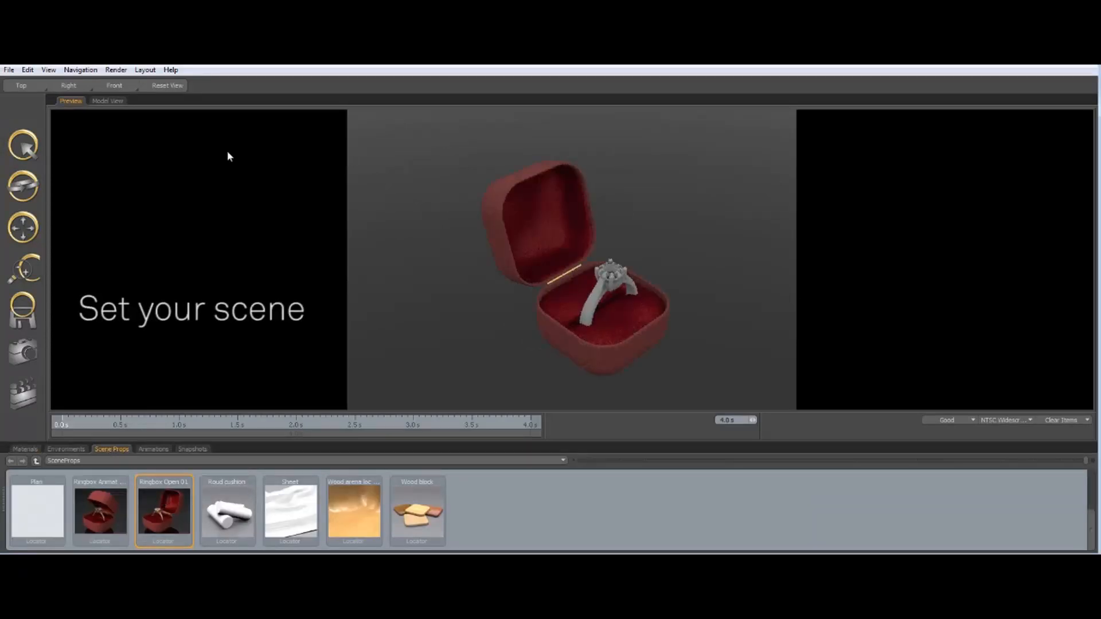
pyautogui.click(108, 101)
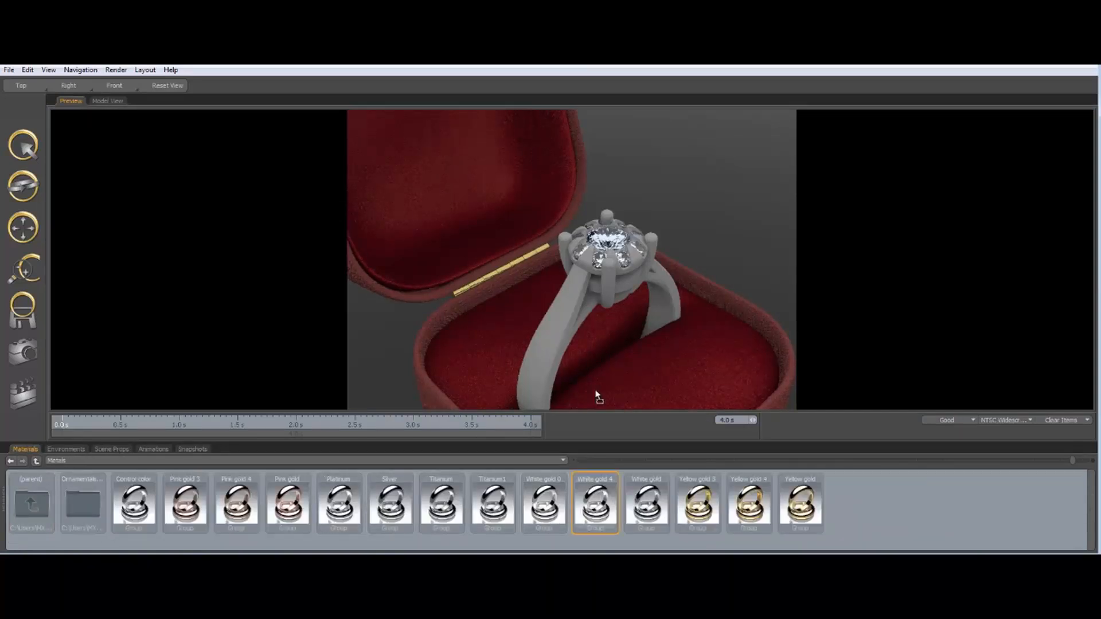
# Give the band white gold metal, a bright white environment, and the box a dark blue fabric
pyautogui.click(66, 448)
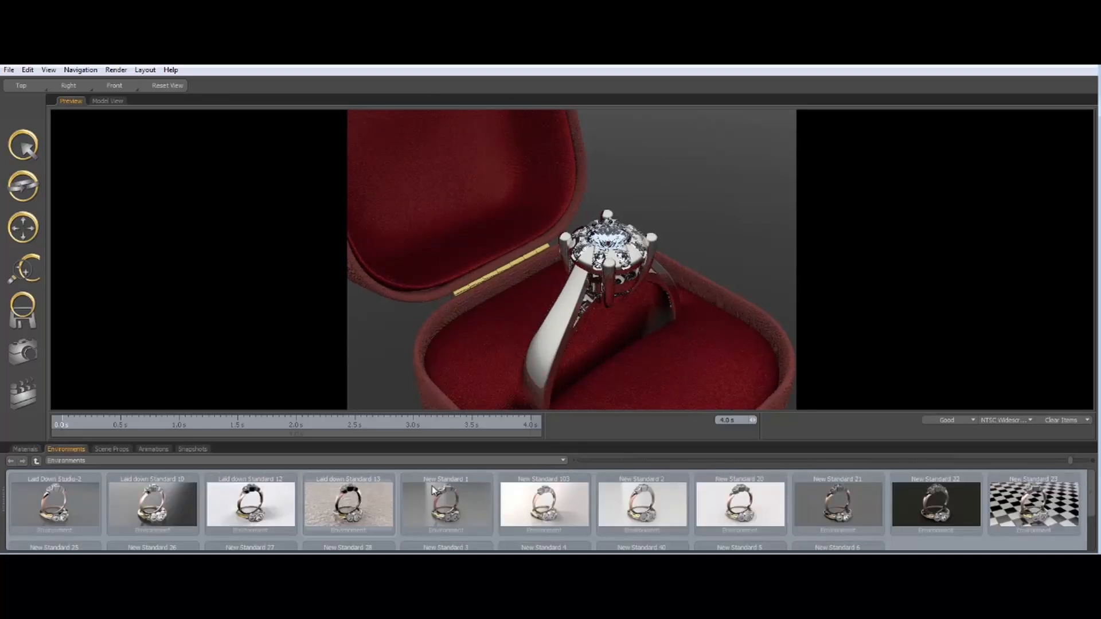
pyautogui.click(640, 516)
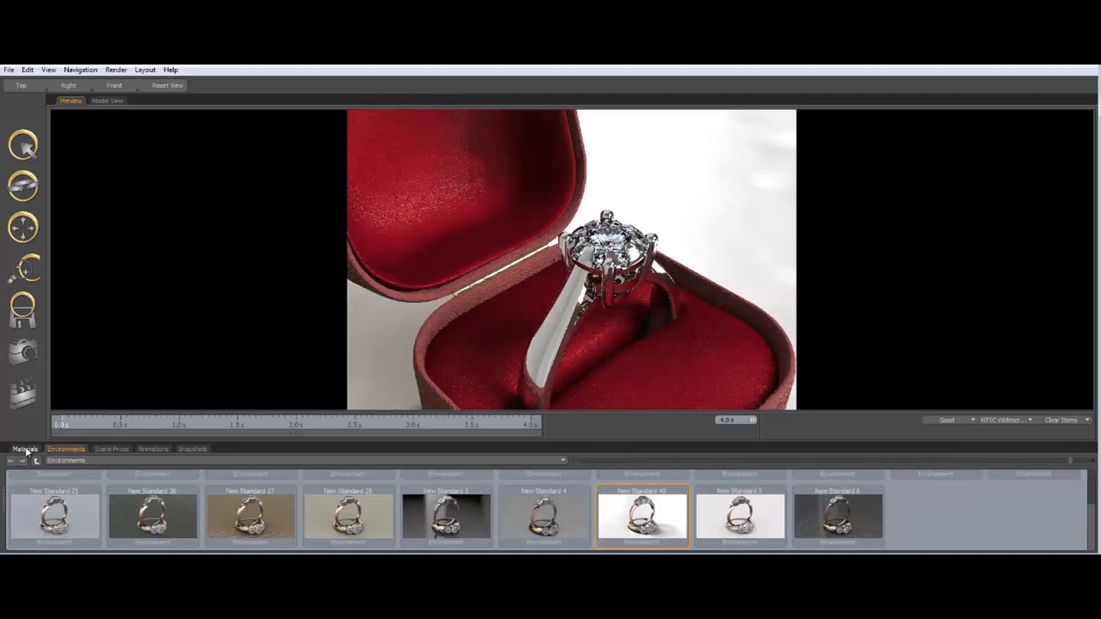
pyautogui.click(24, 448)
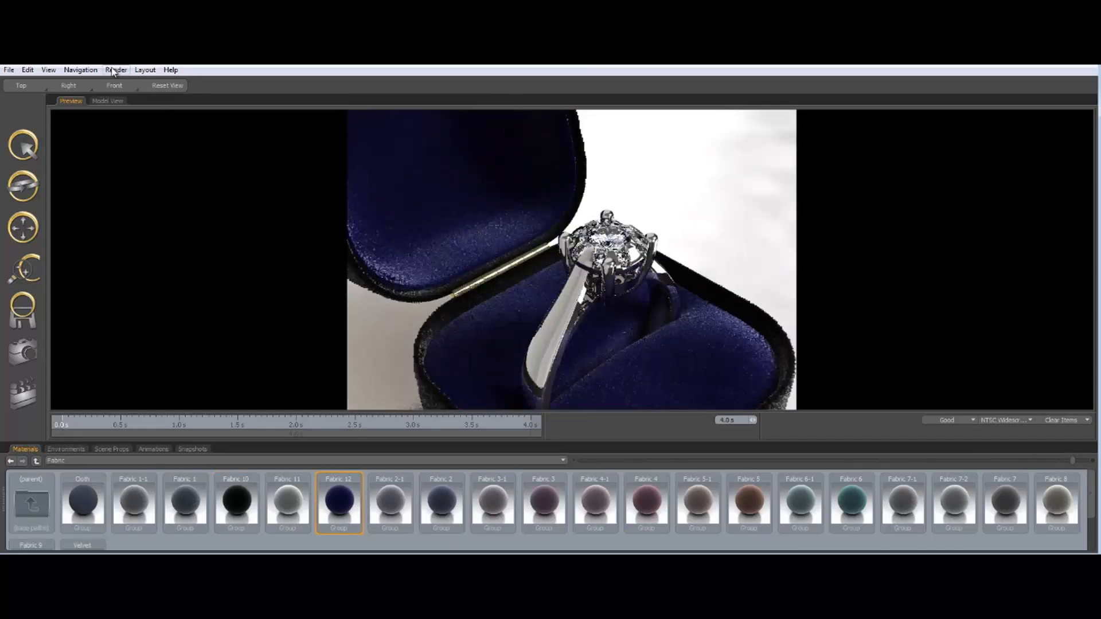
pyautogui.click(108, 100)
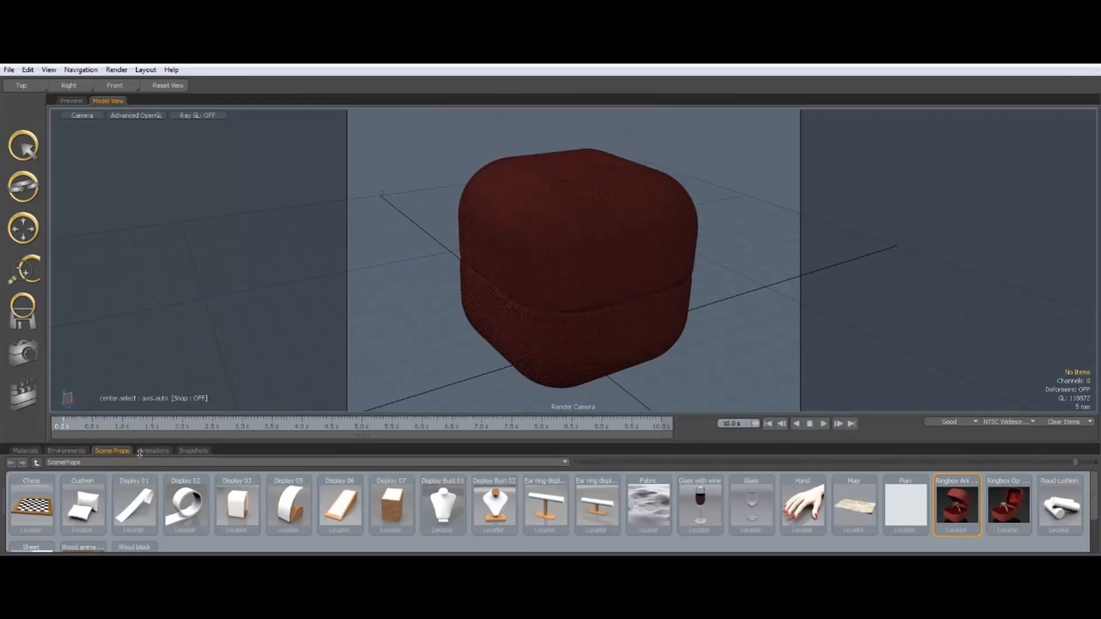
# Apply the SwoopAnim001 opening animation to the ring box and preview it
pyautogui.click(154, 450)
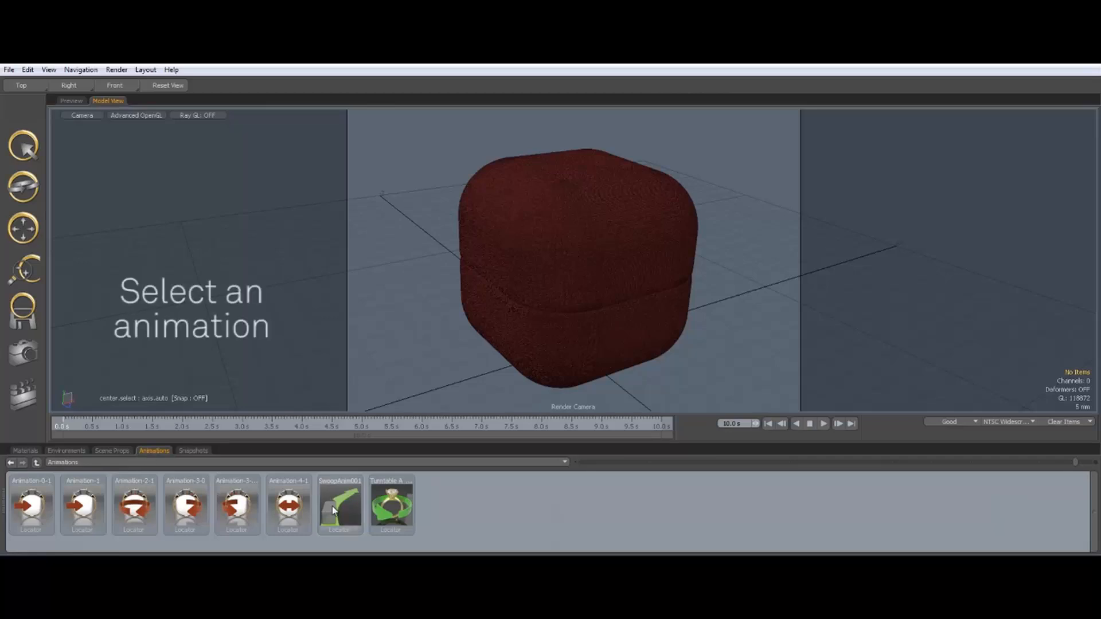
pyautogui.click(340, 505)
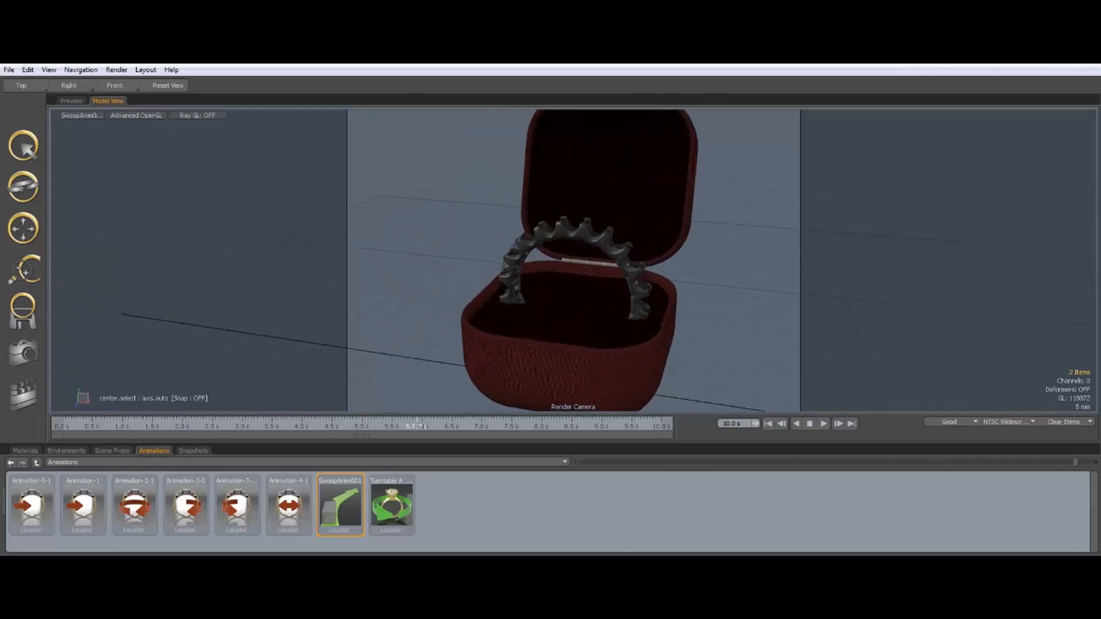
pyautogui.click(26, 450)
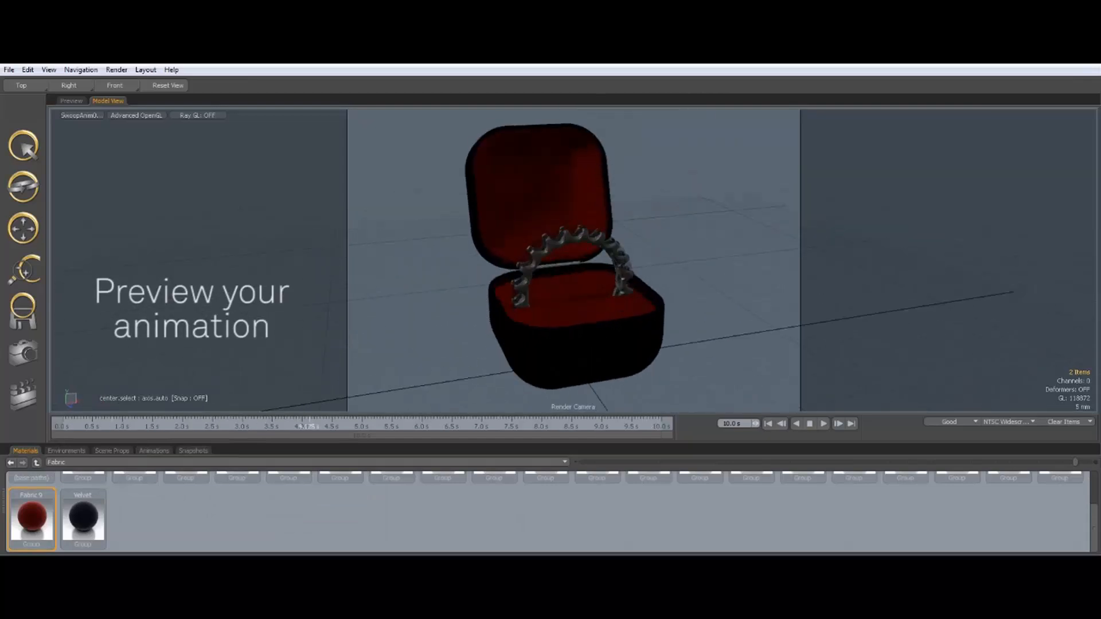
pyautogui.click(71, 101)
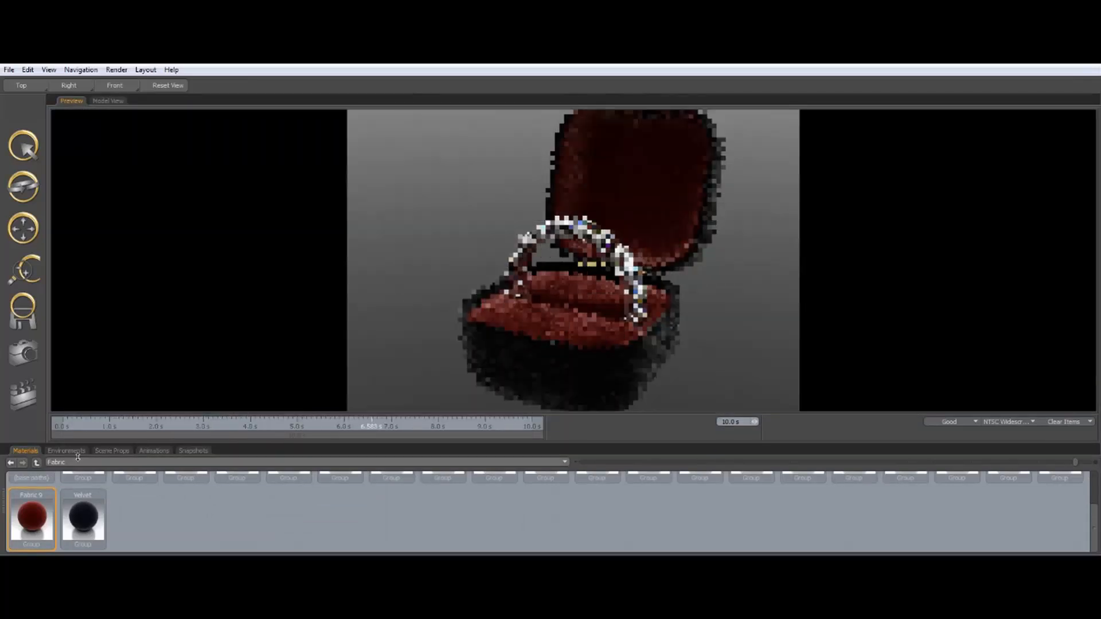
# Light the scene with the New Standard 40 environment and render the animation out as a movie
pyautogui.click(67, 449)
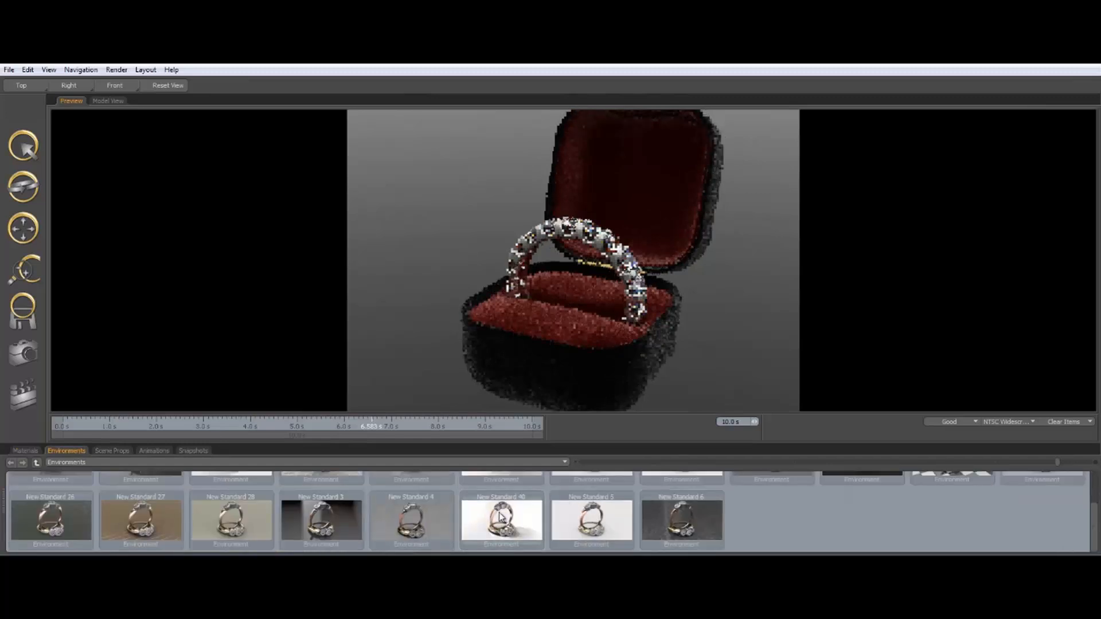
pyautogui.click(502, 519)
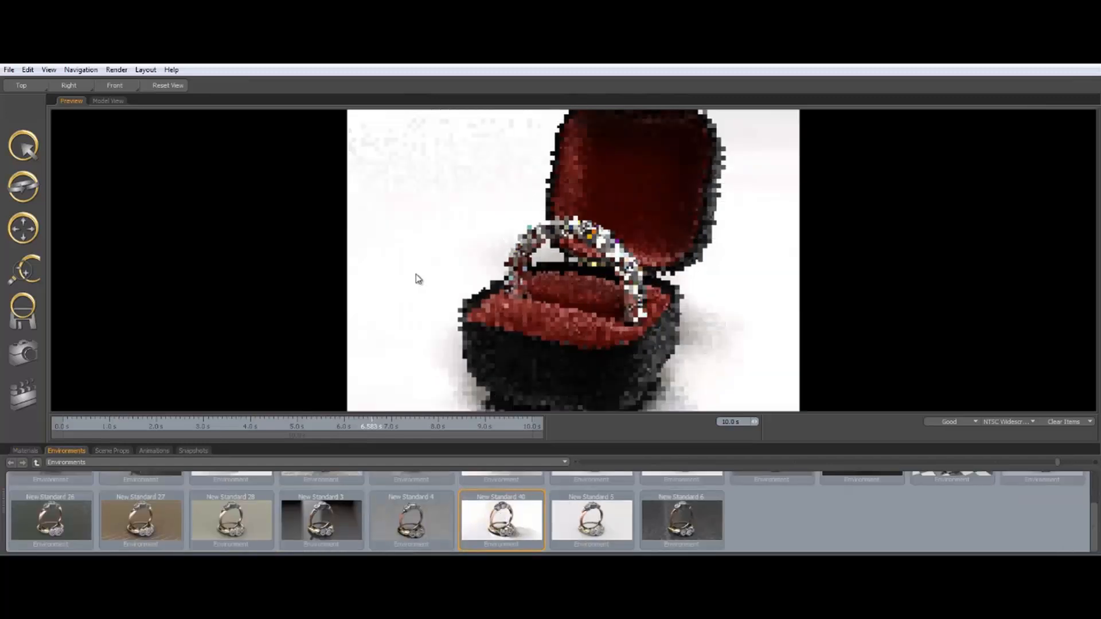
pyautogui.click(116, 68)
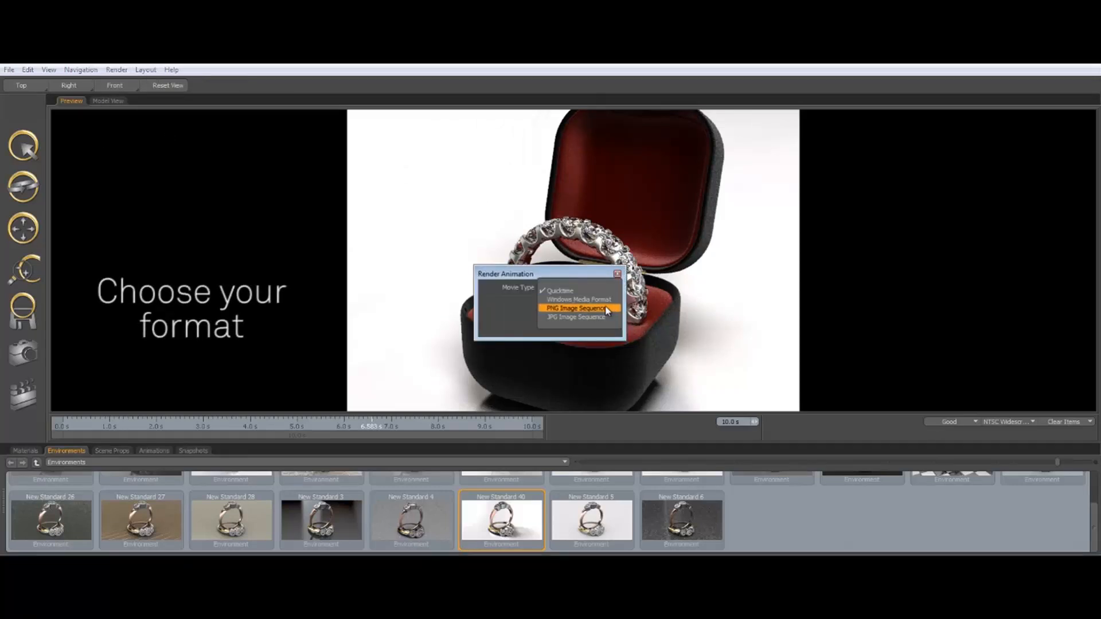
pyautogui.click(558, 290)
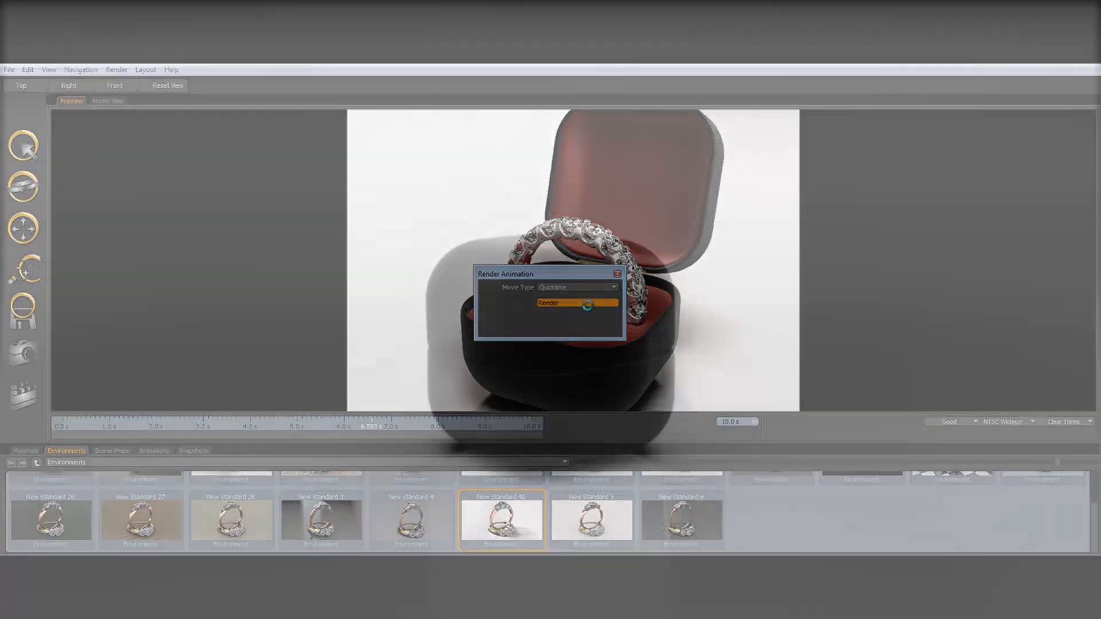